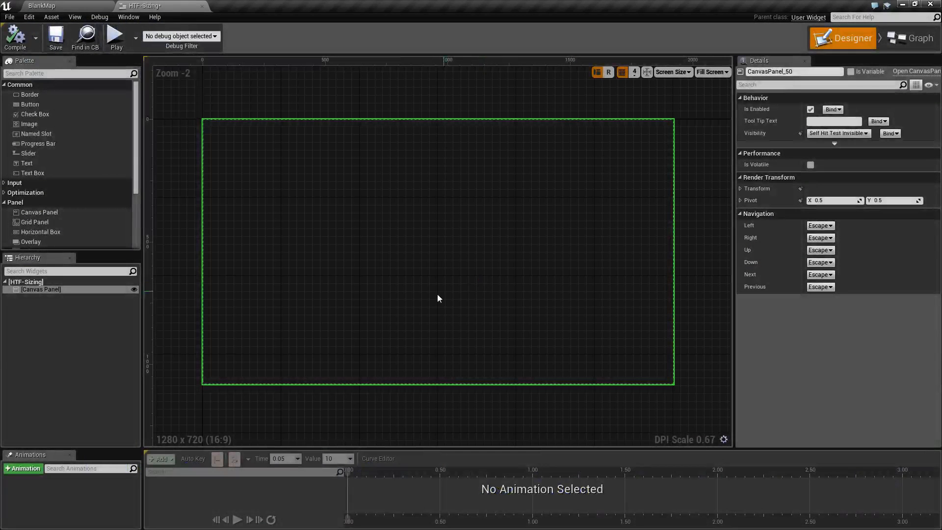
mouse_move(135, 331)
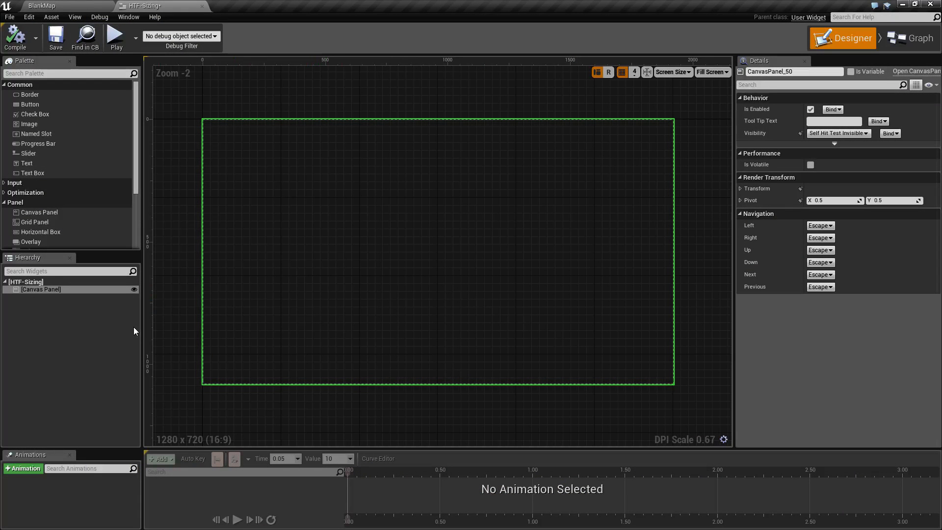
Give the new image an Image Size of 50 and toggle Size To Content on and off again
left_click(42, 289)
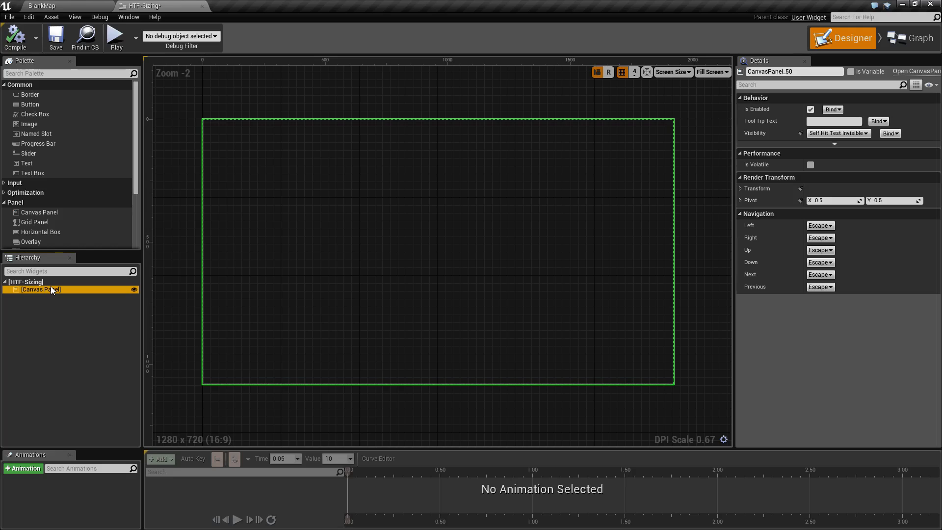
mouse_move(87, 300)
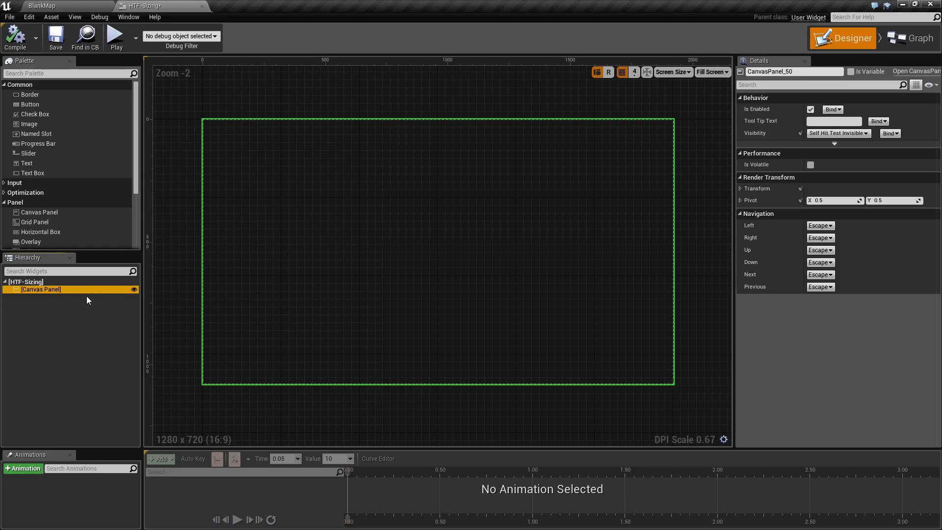
mouse_move(28, 124)
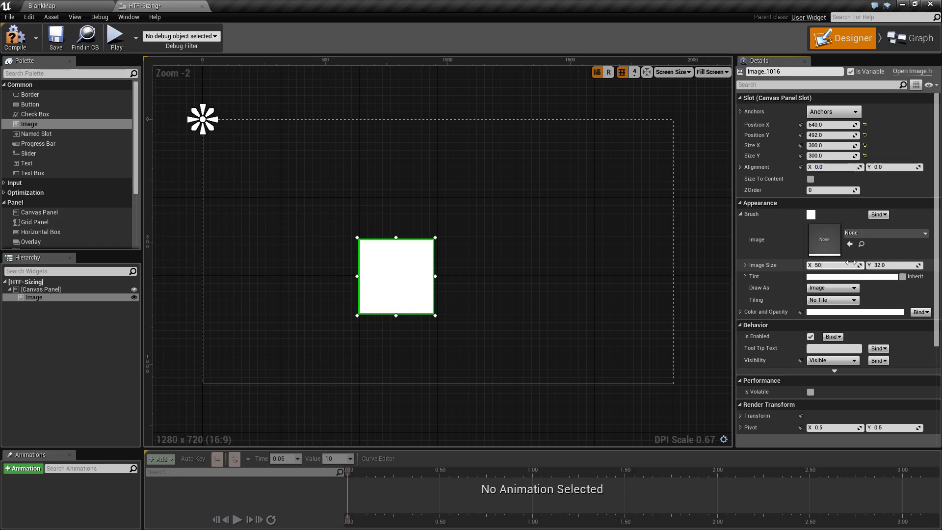
type("50.0")
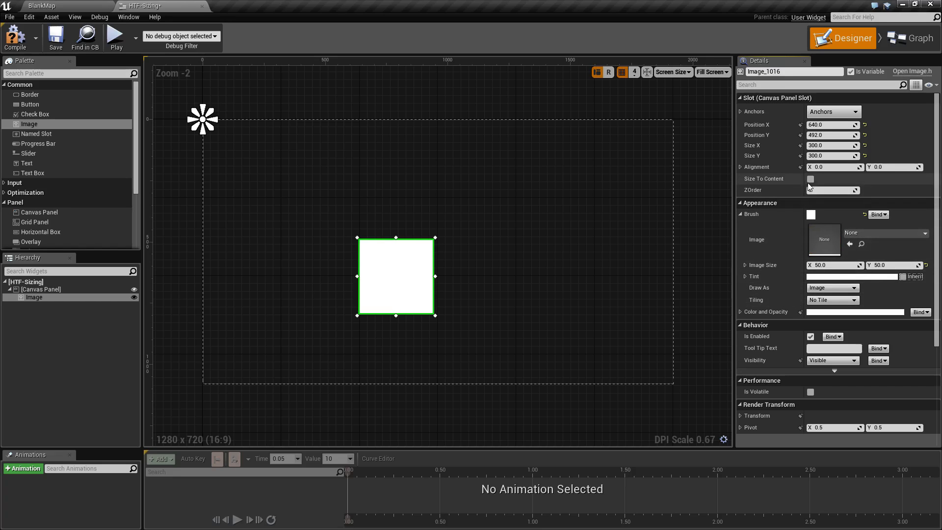
left_click(811, 179)
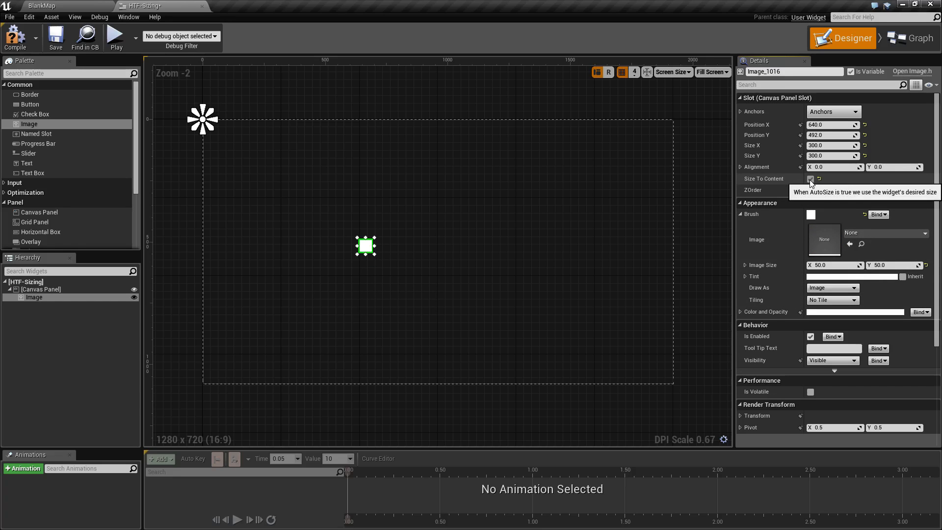
left_click(811, 179)
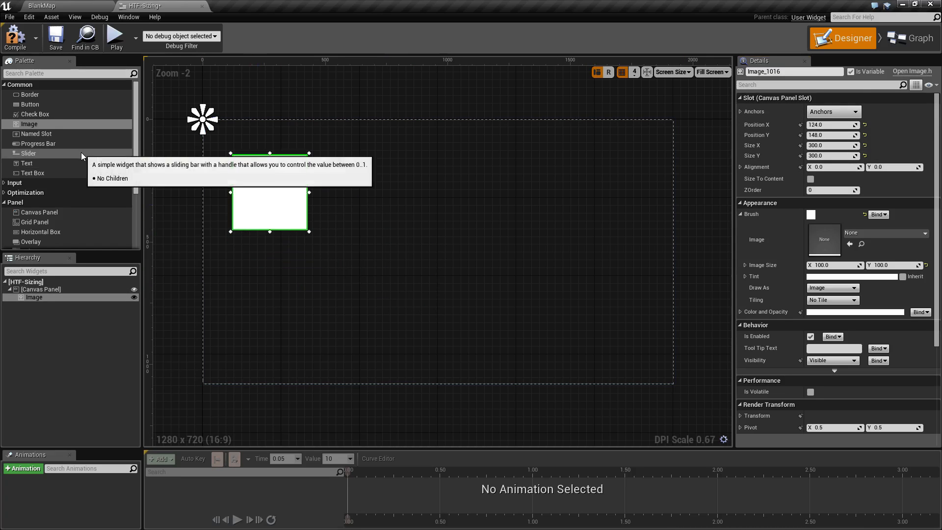
Place a Border widget right of the image and enlarge it into a wide rectangle
scroll("down", 3)
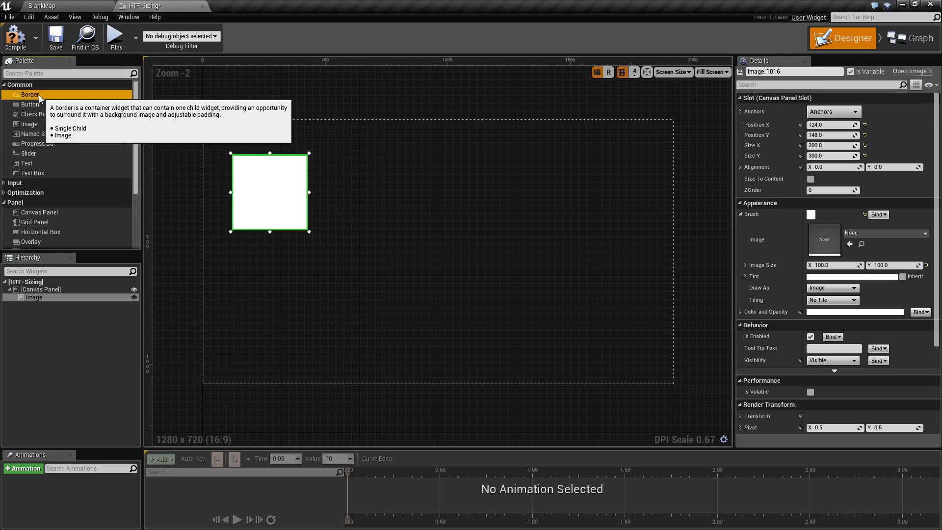
left_click_drag(31, 94, 484, 238)
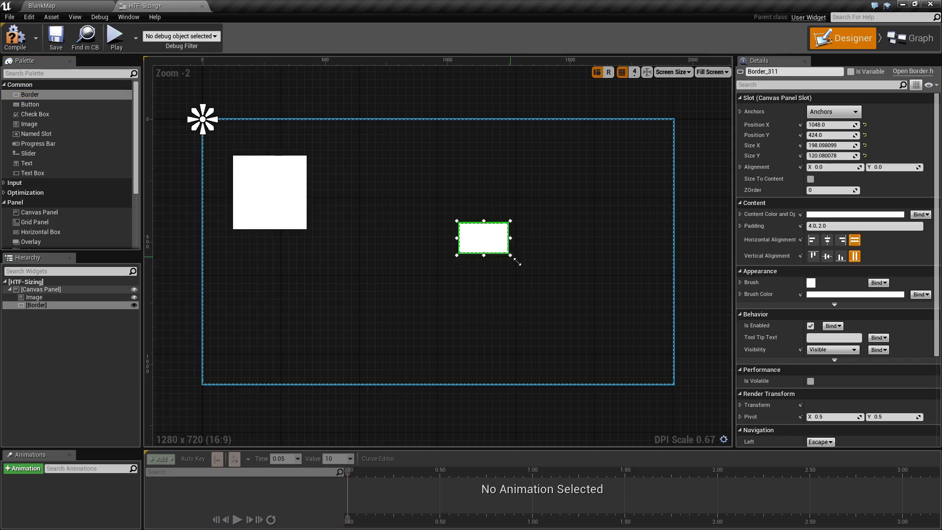
left_click_drag(513, 256, 592, 291)
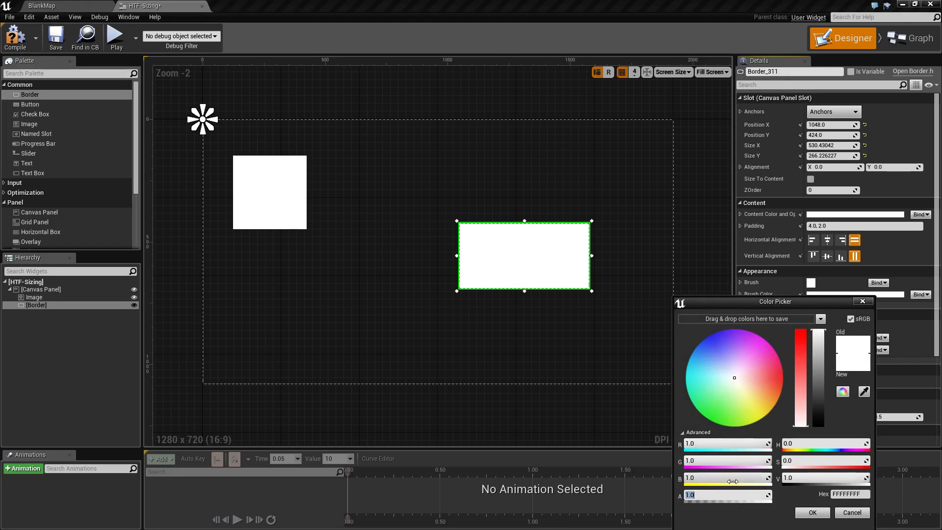
left_click(811, 512)
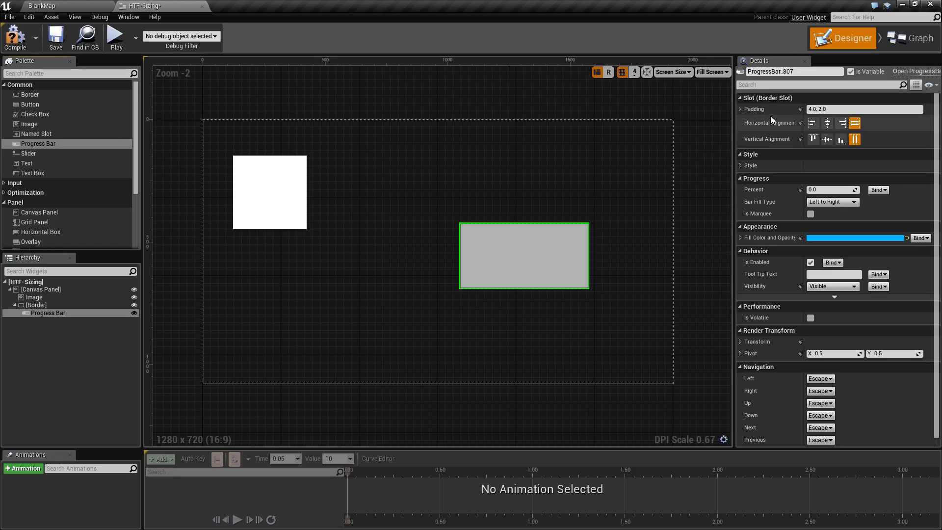
mouse_move(566, 264)
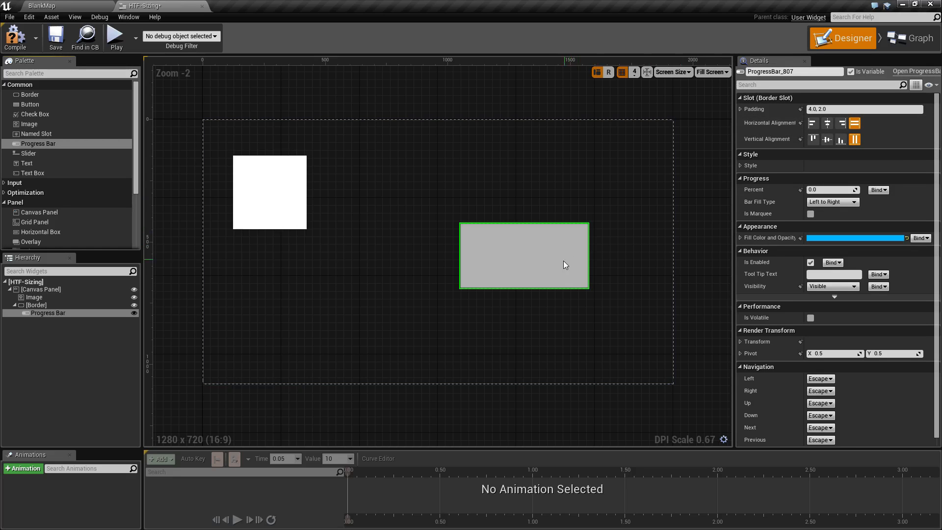
mouse_move(551, 269)
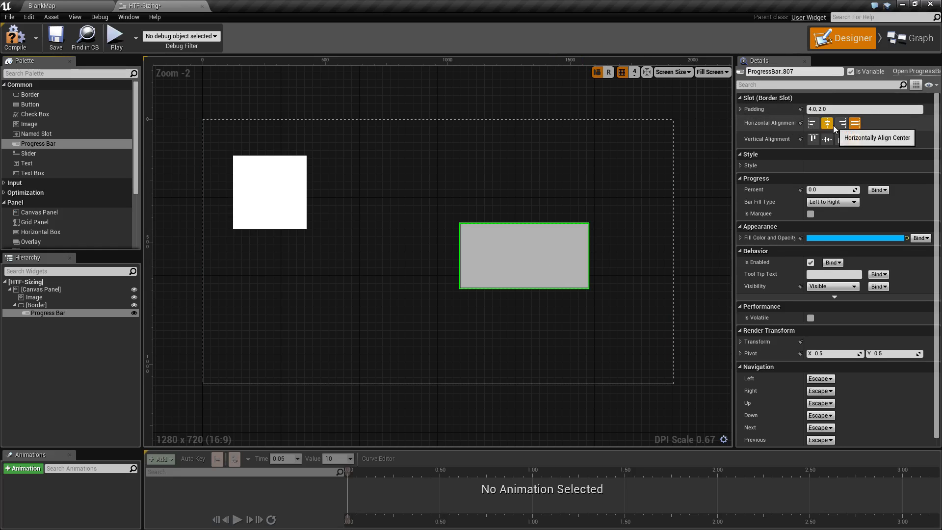
Try centering the progress bar in its border slot, restore Fill, and reshape the border
left_click(828, 139)
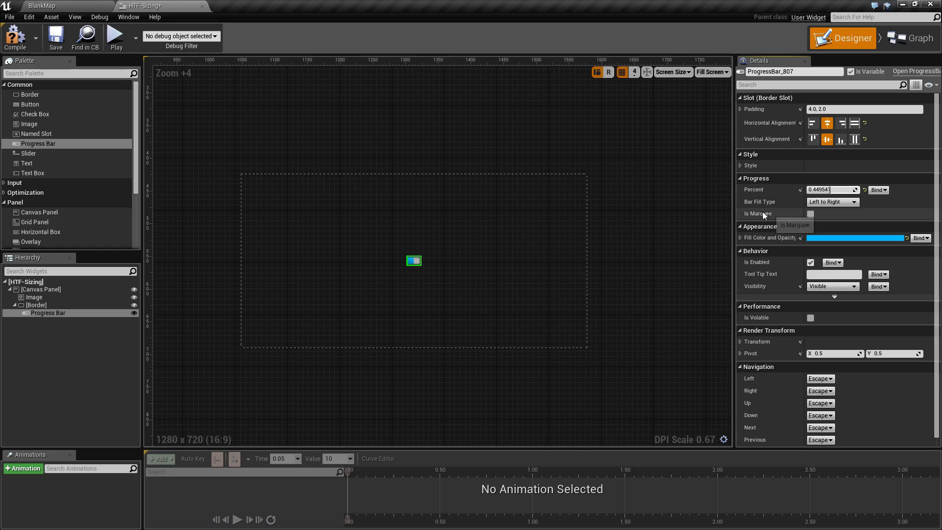
left_click(855, 124)
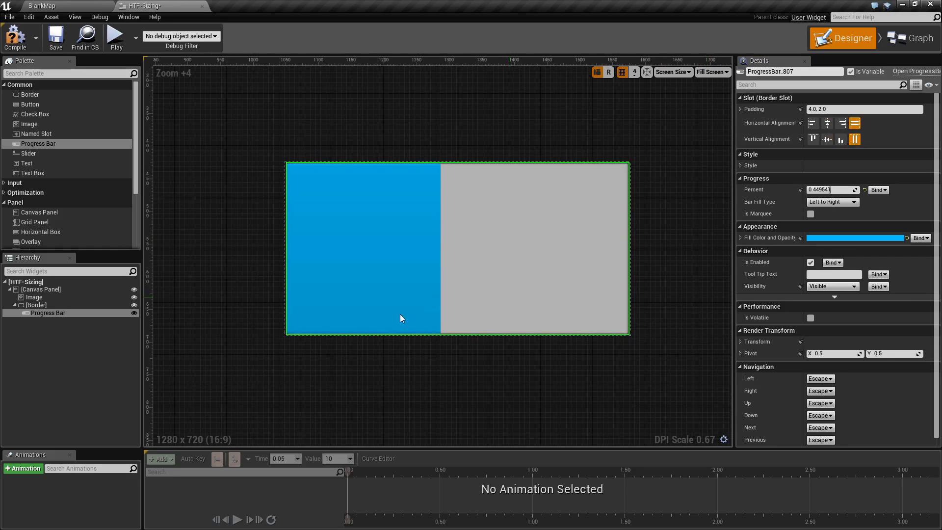
left_click(36, 304)
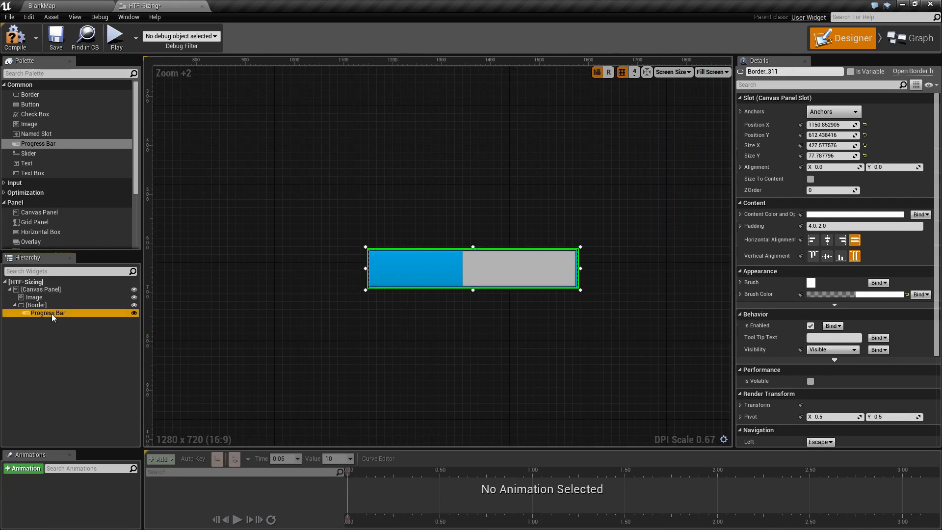
Align the progress bar to the border's right side, then center it vertically
left_click(48, 313)
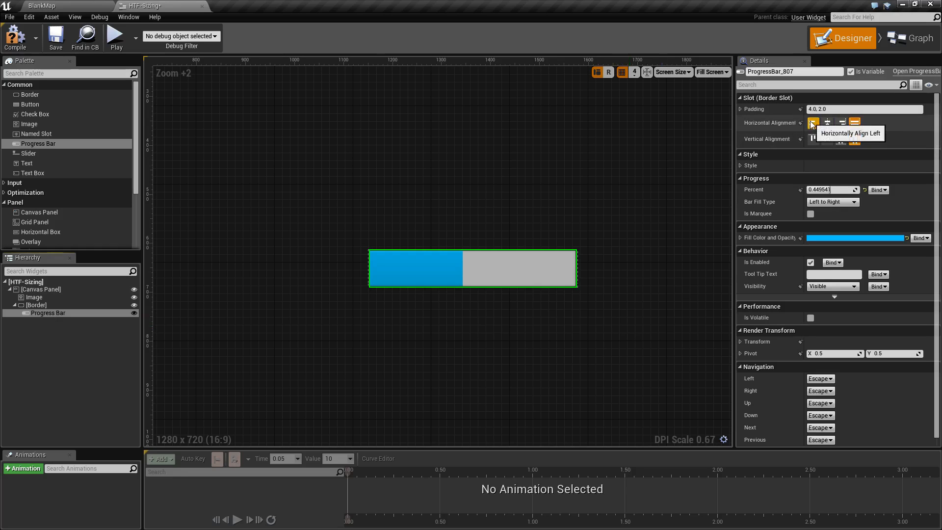
left_click(842, 123)
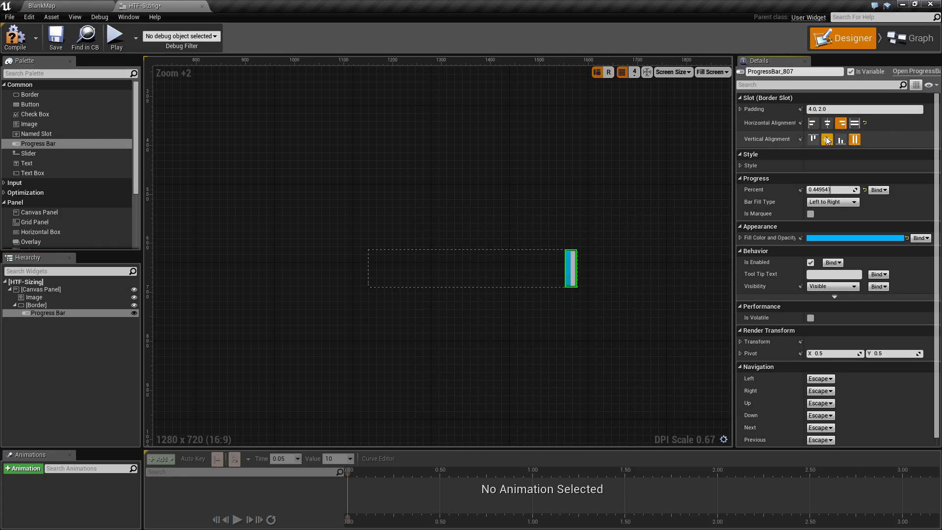
left_click(855, 124)
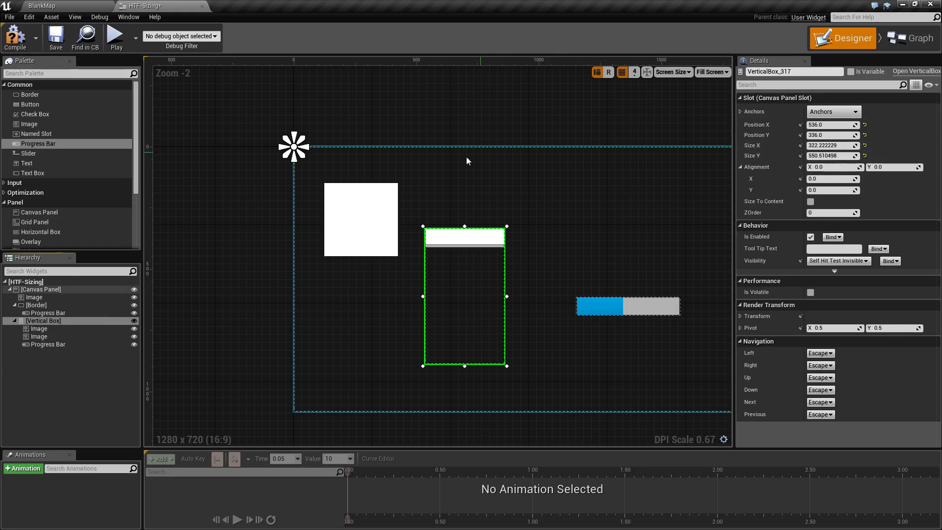
Select the original 300 by 300 image on the canvas
left_click(36, 304)
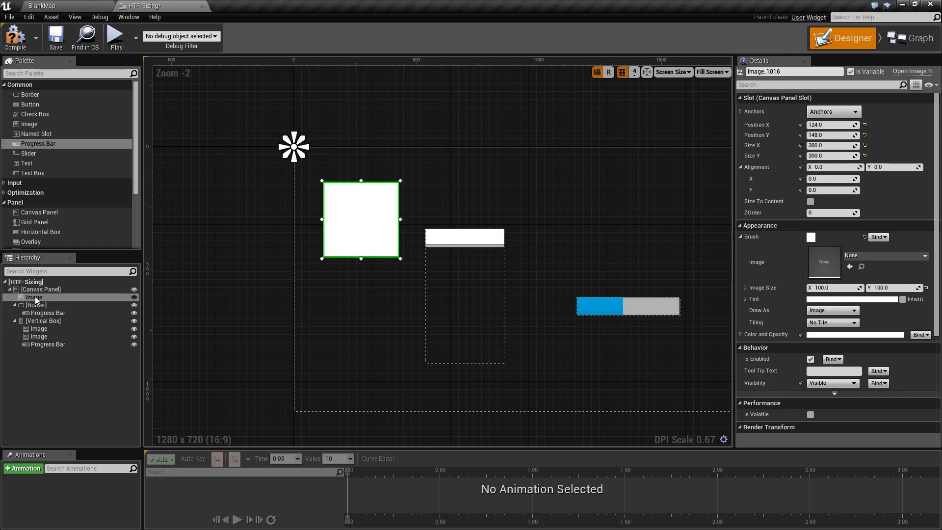
Inspect the canvas panel, vertical box and both images in the Hierarchy, settling on the first image
left_click(41, 288)
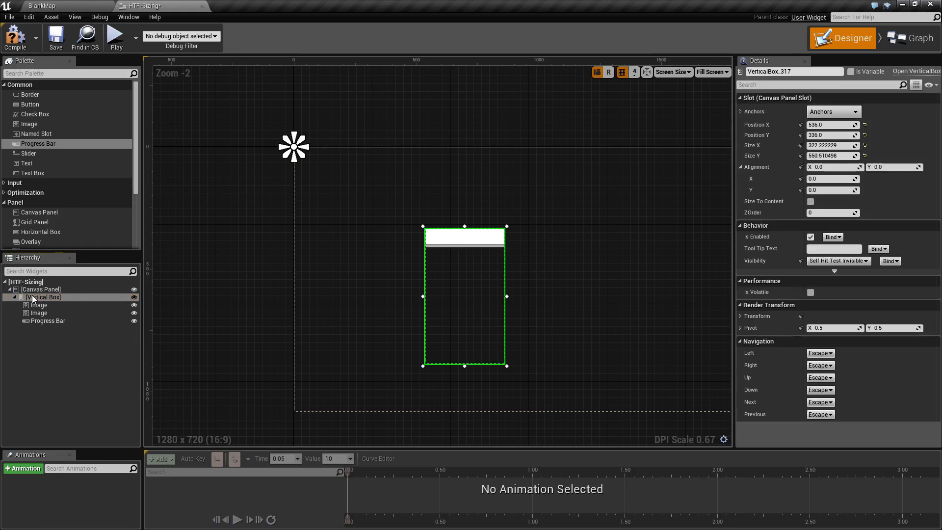
left_click(41, 289)
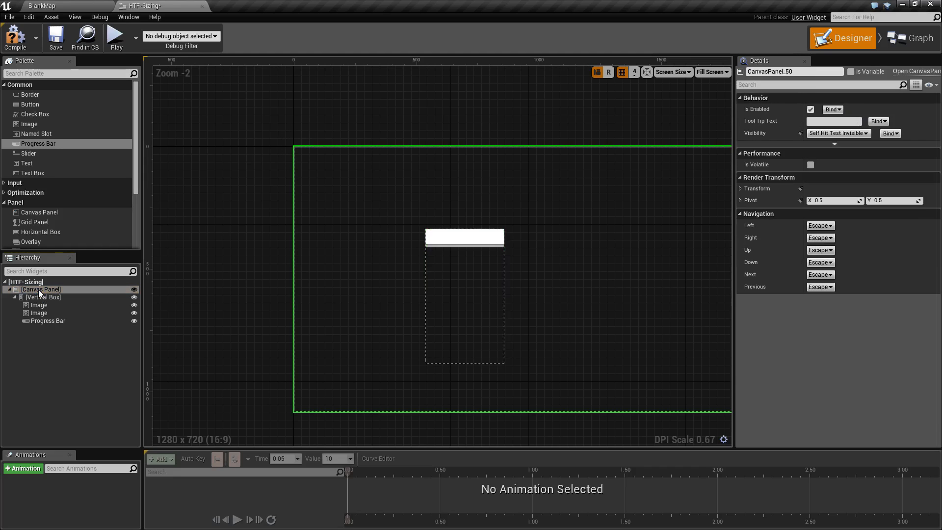
left_click(42, 296)
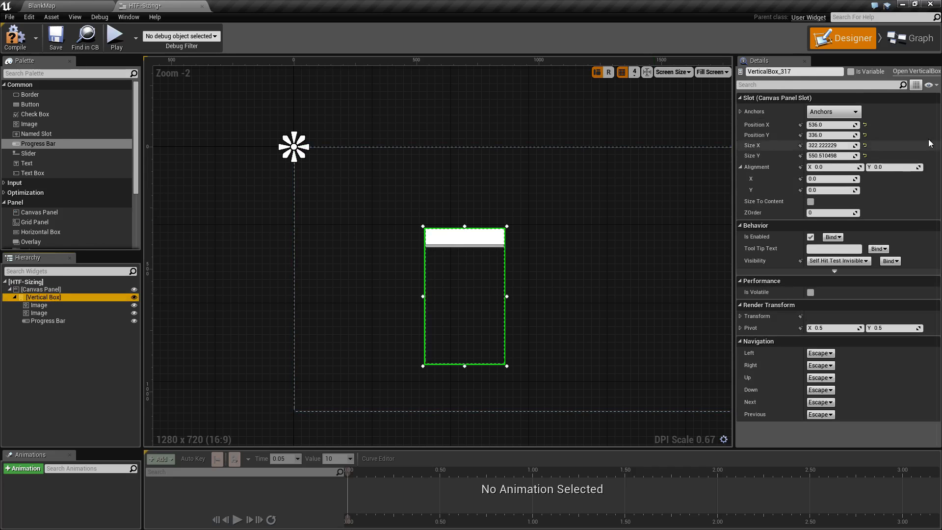
mouse_move(831, 145)
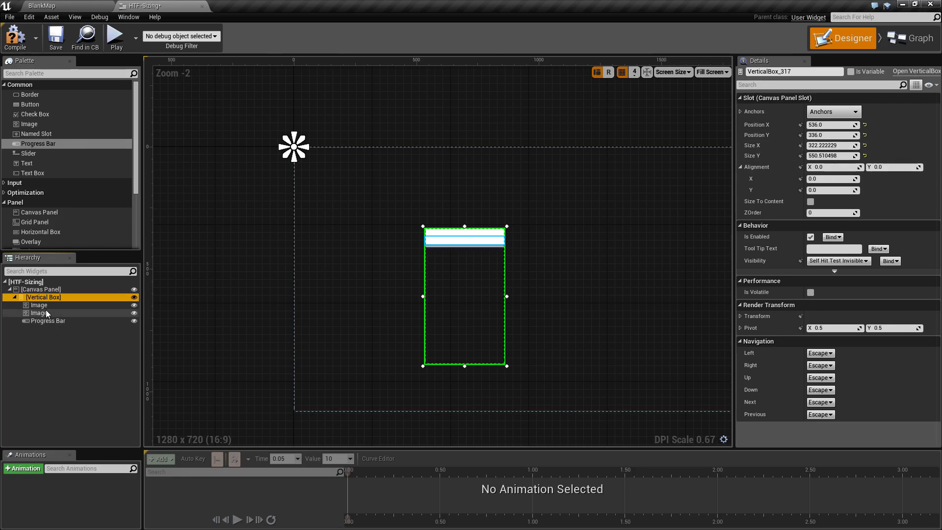
left_click(39, 312)
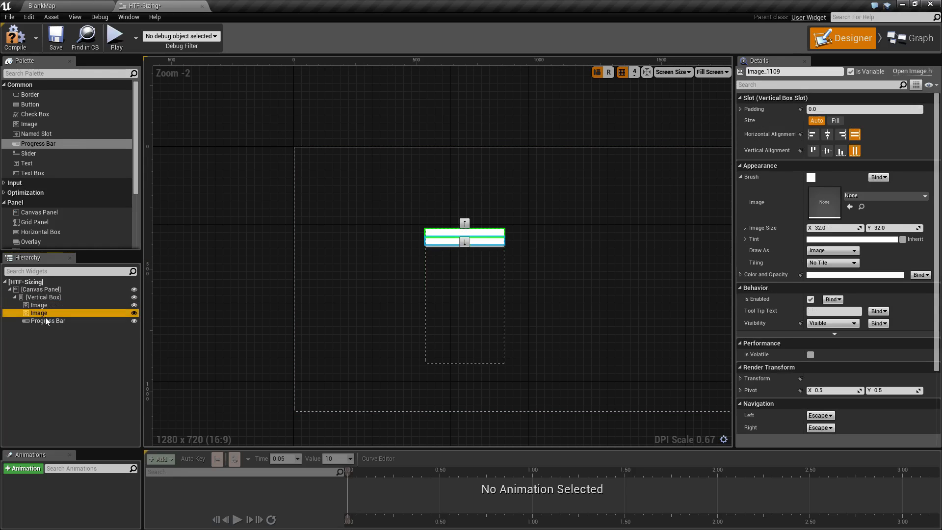
left_click(39, 304)
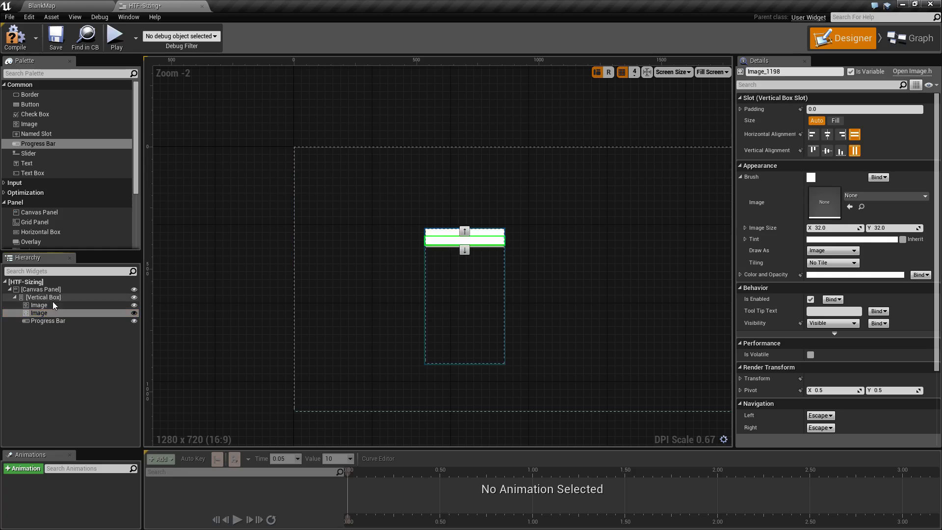
left_click(38, 304)
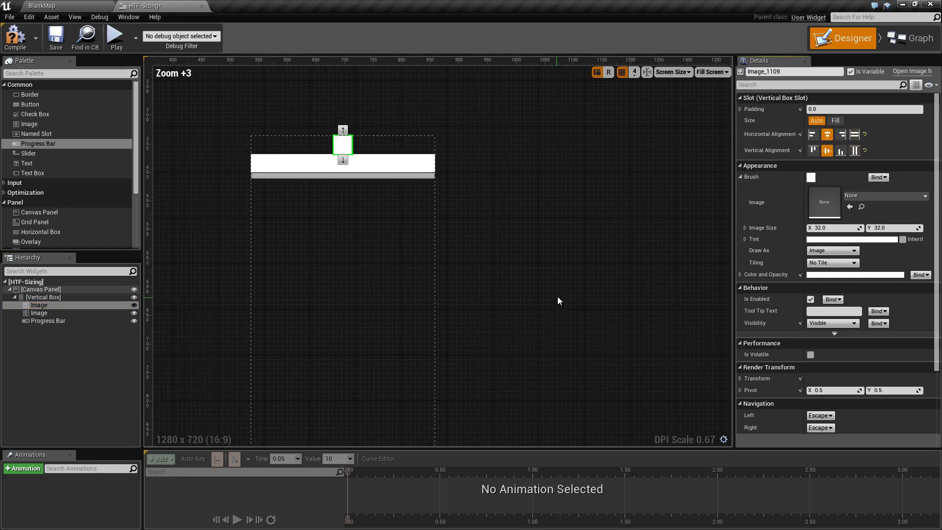
Set the first image's horizontal alignment to Fill after trying Left
left_click(813, 135)
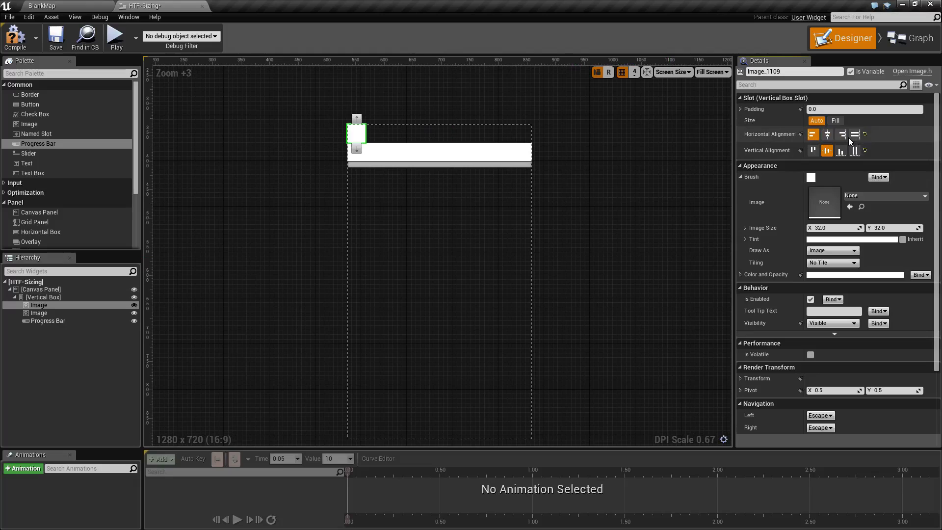
left_click(855, 134)
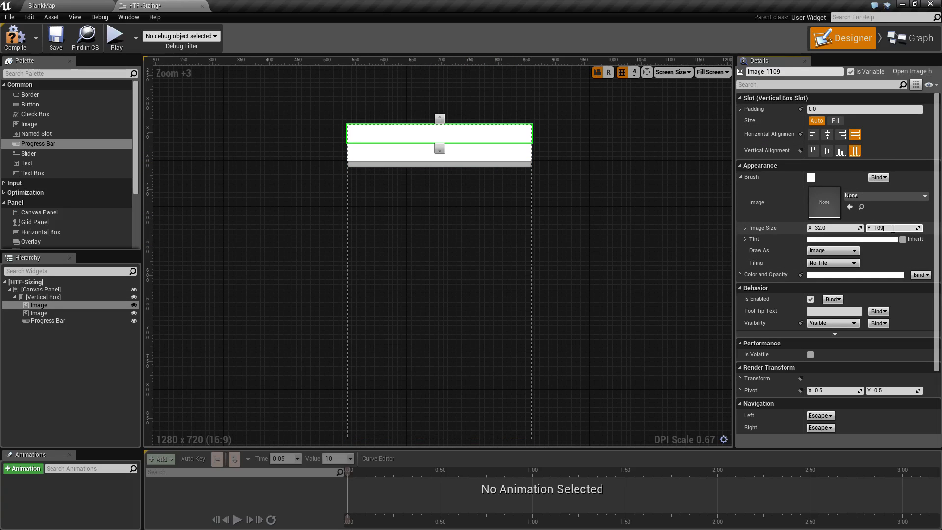
Set the first image's height to 100 and move on to the second image and progress bar layouts
type("100.0")
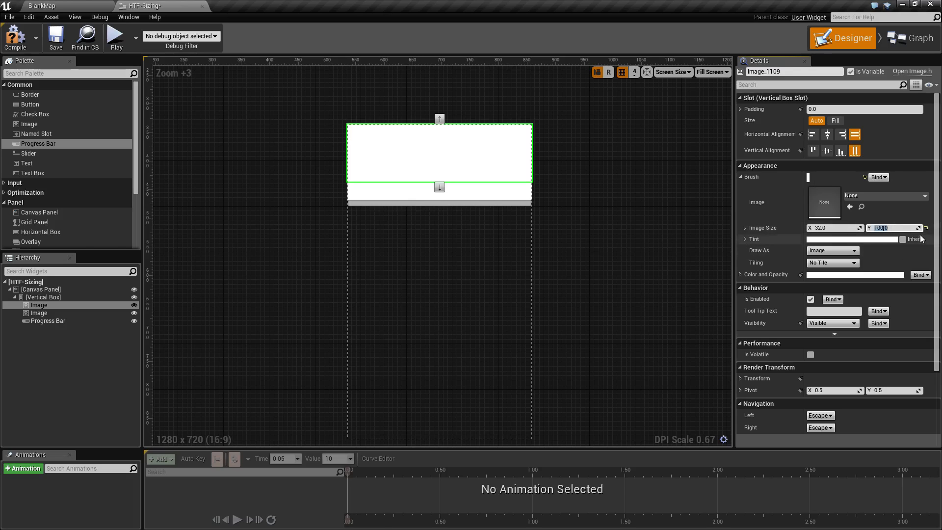
left_click(835, 121)
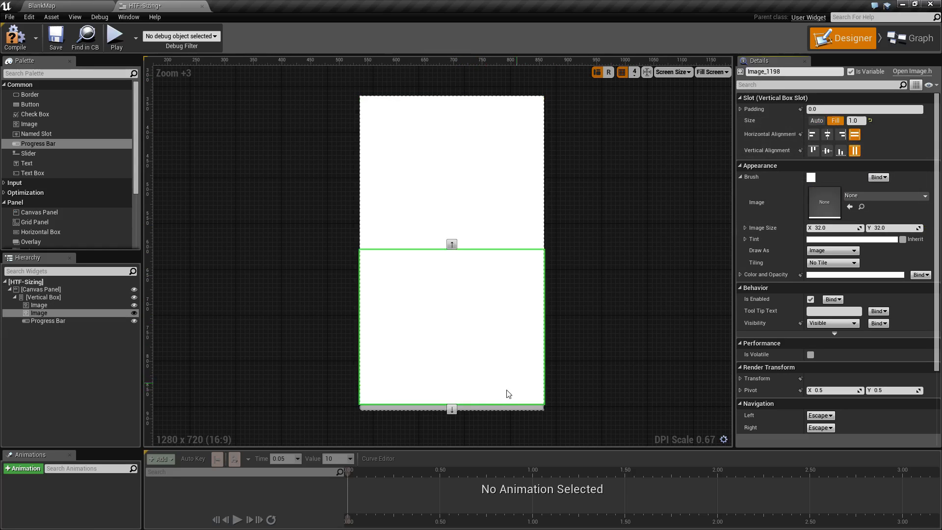
left_click(47, 320)
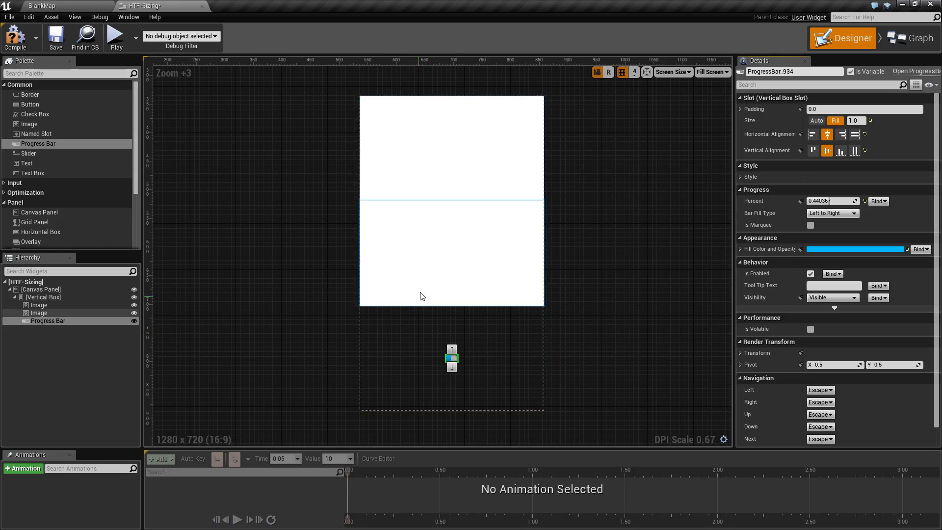
left_click(43, 297)
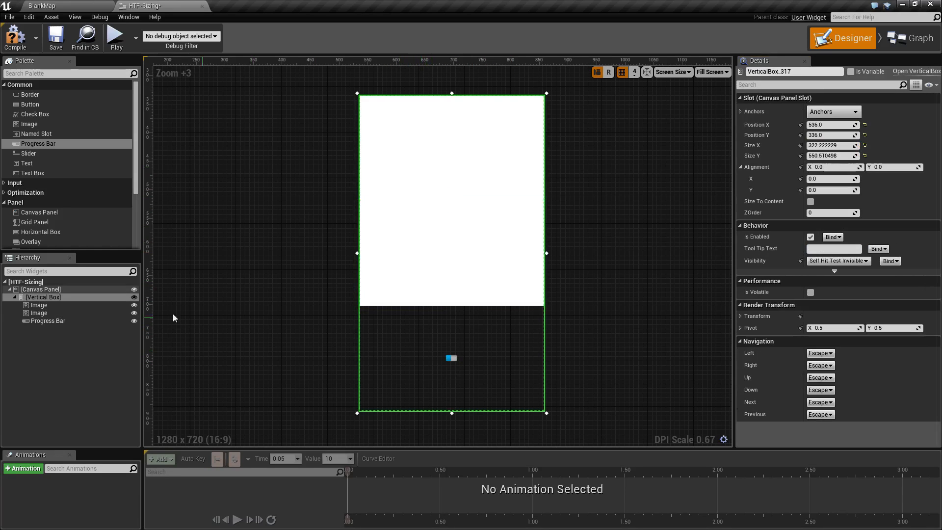
left_click(47, 320)
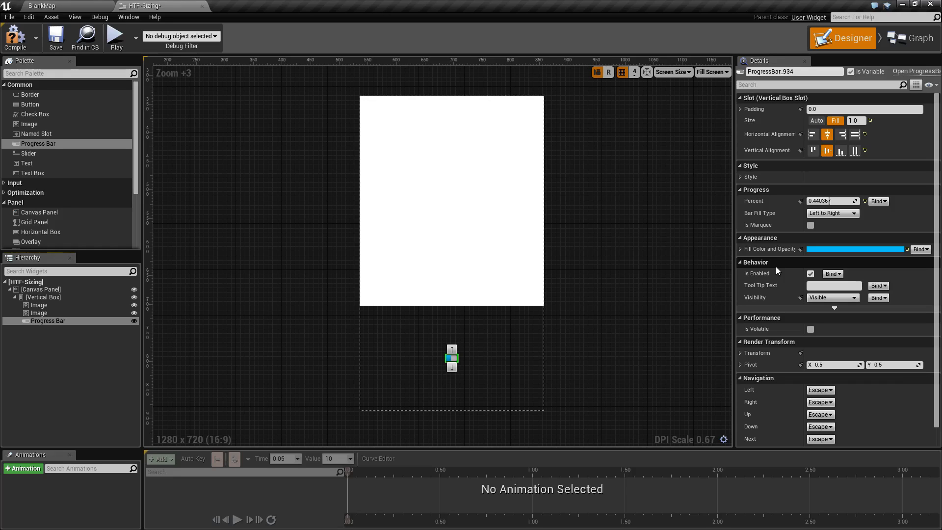
mouse_move(767, 247)
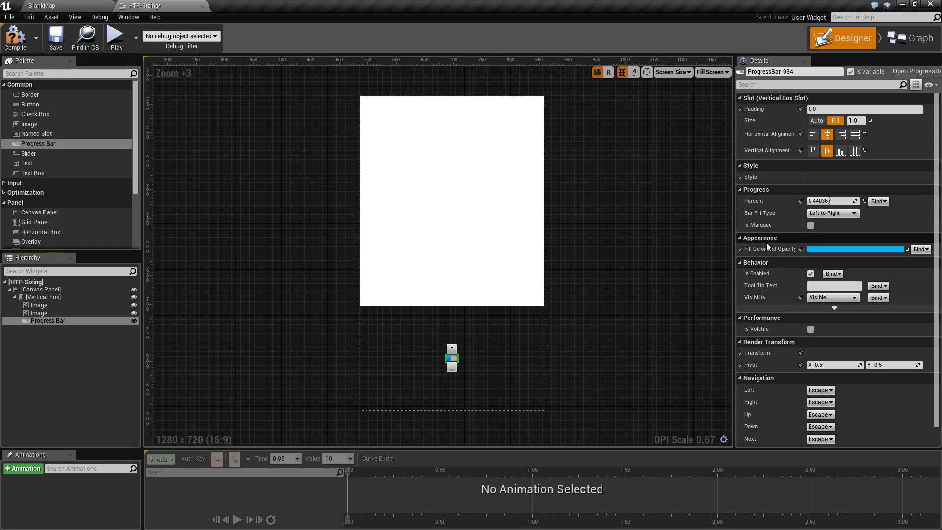
left_click(47, 320)
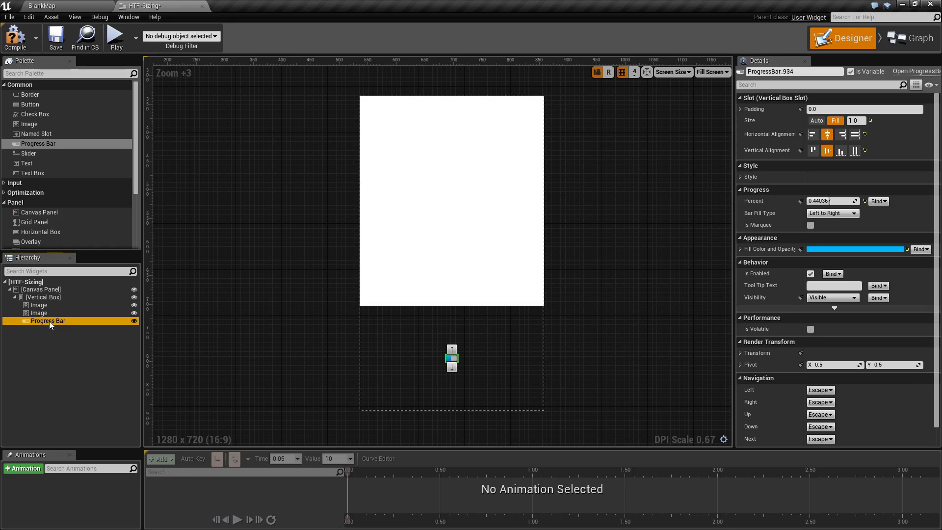
Wrap the progress bar in a Size Box via Wrap With and select the new size box
right_click(48, 319)
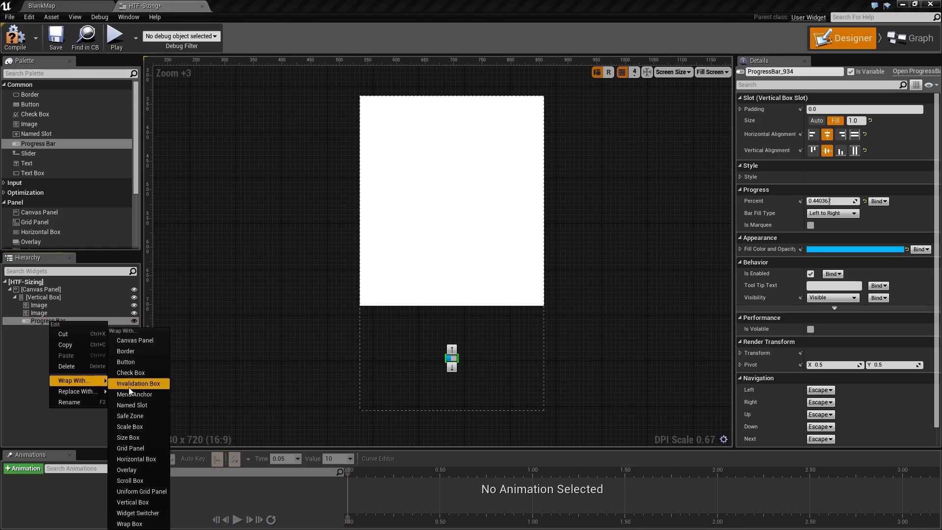
left_click(128, 438)
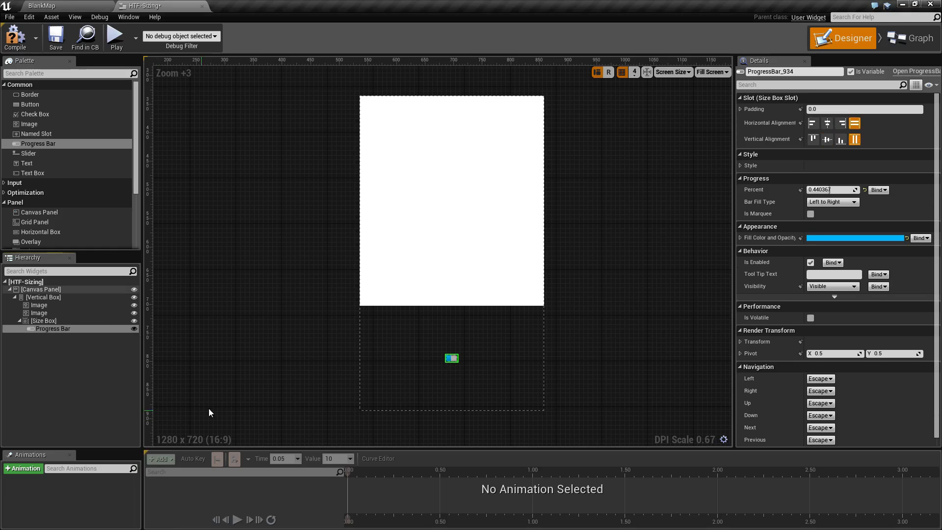
left_click(53, 329)
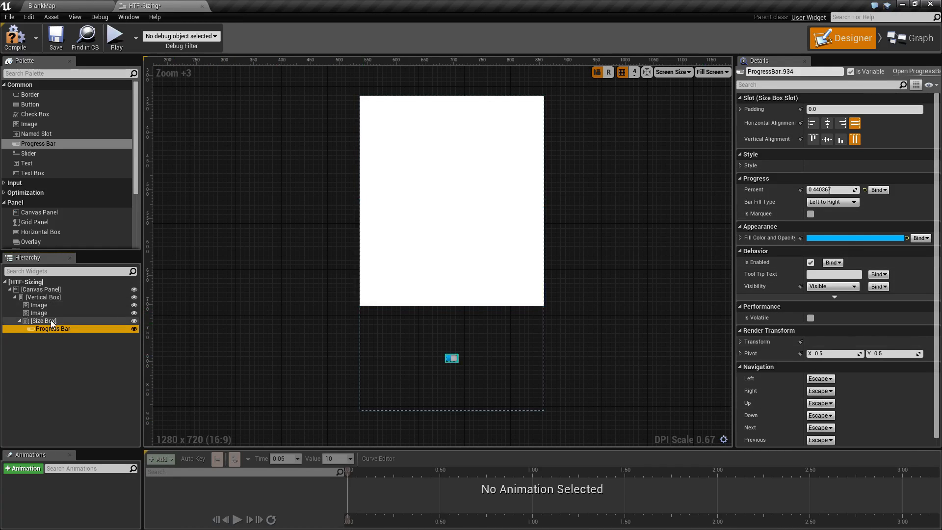
left_click(44, 321)
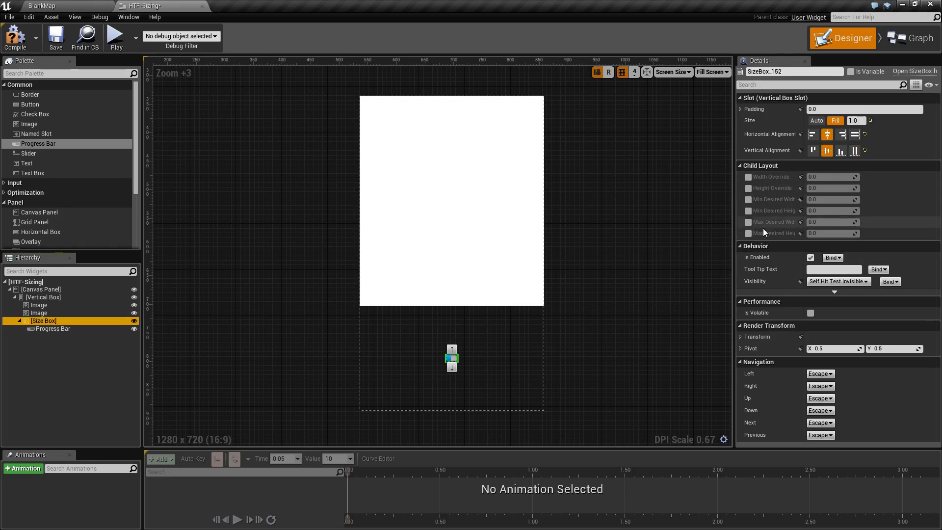
mouse_move(746, 188)
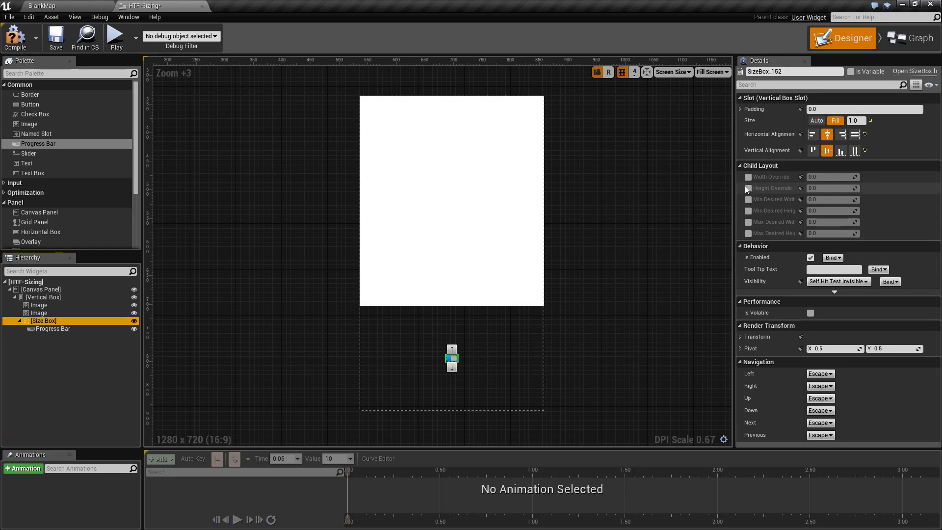
Override the size box to 300 wide by 50 tall and center it in its vertical-box slot
left_click(748, 177)
type("300")
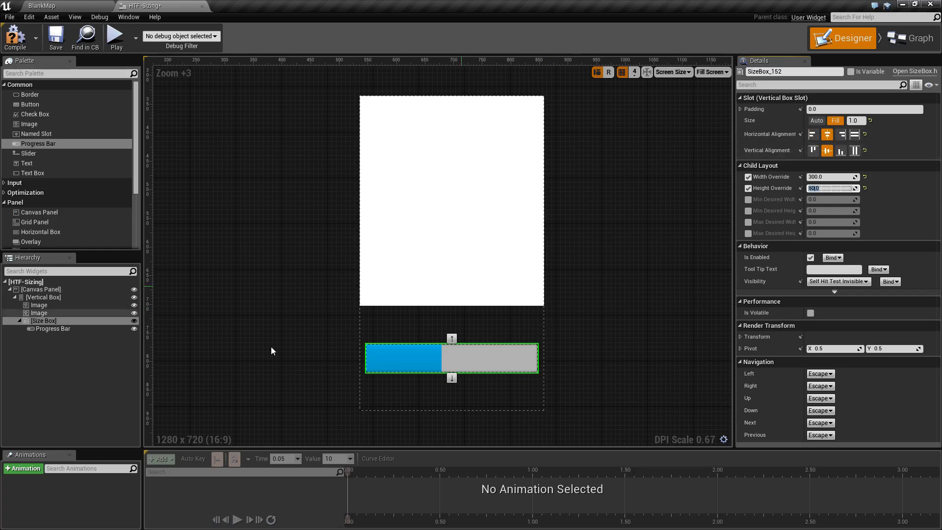
left_click(53, 329)
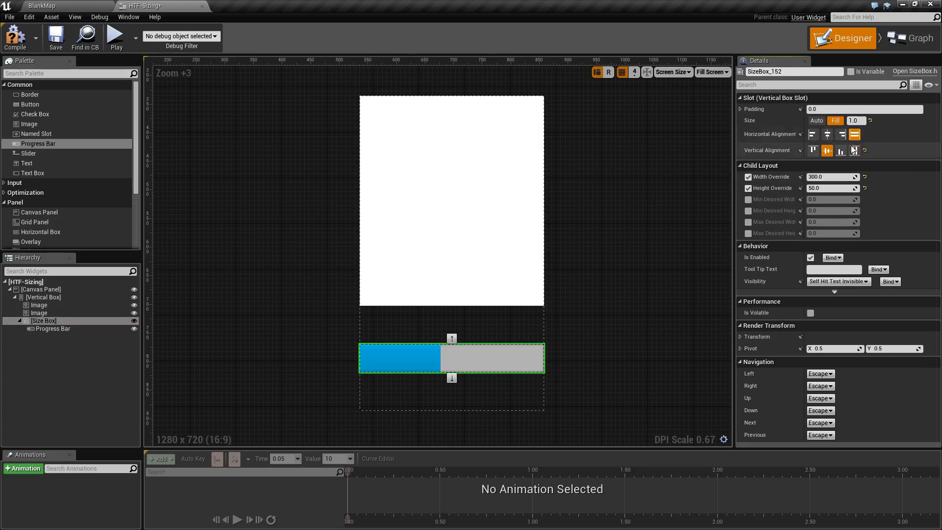
left_click(812, 150)
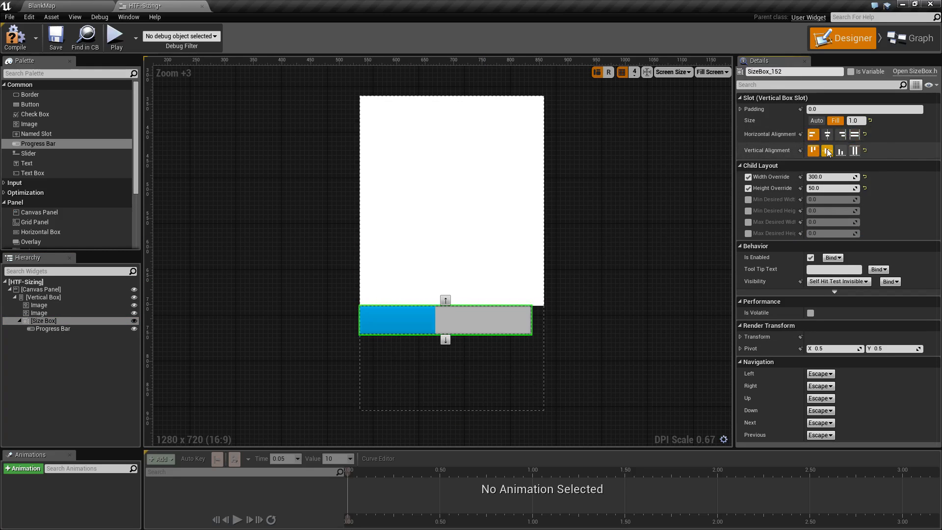
left_click(827, 150)
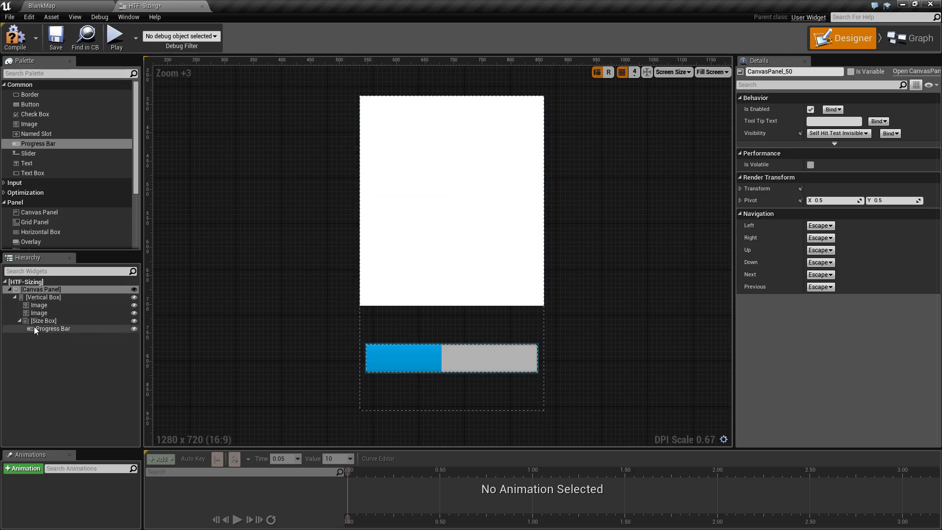
left_click(45, 296)
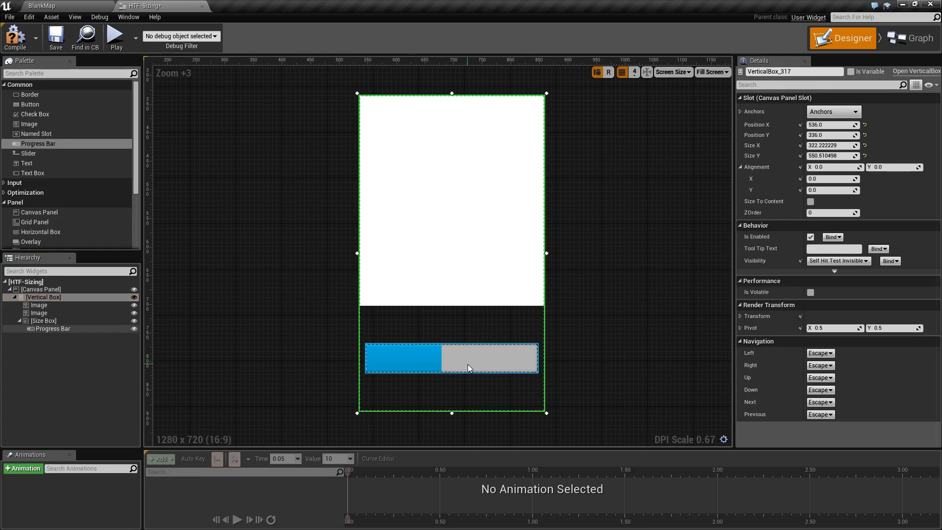
left_click(451, 357)
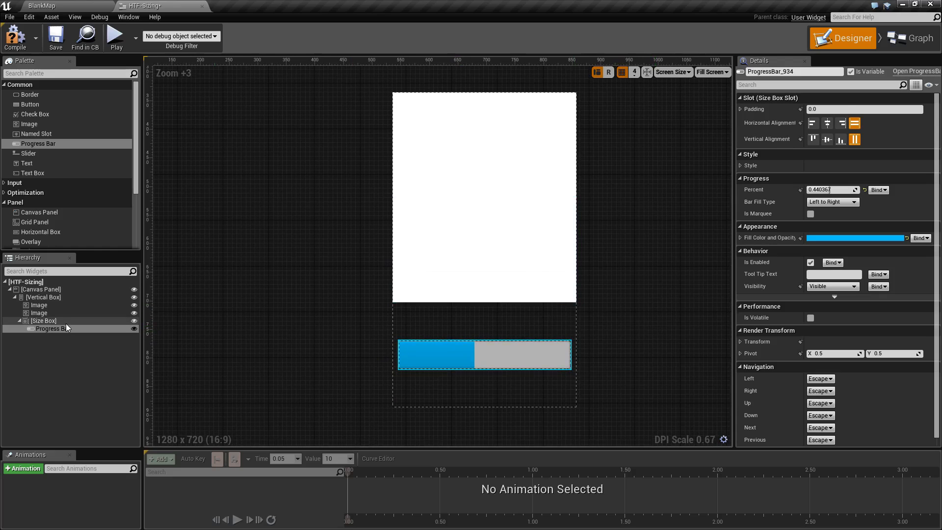
left_click(42, 320)
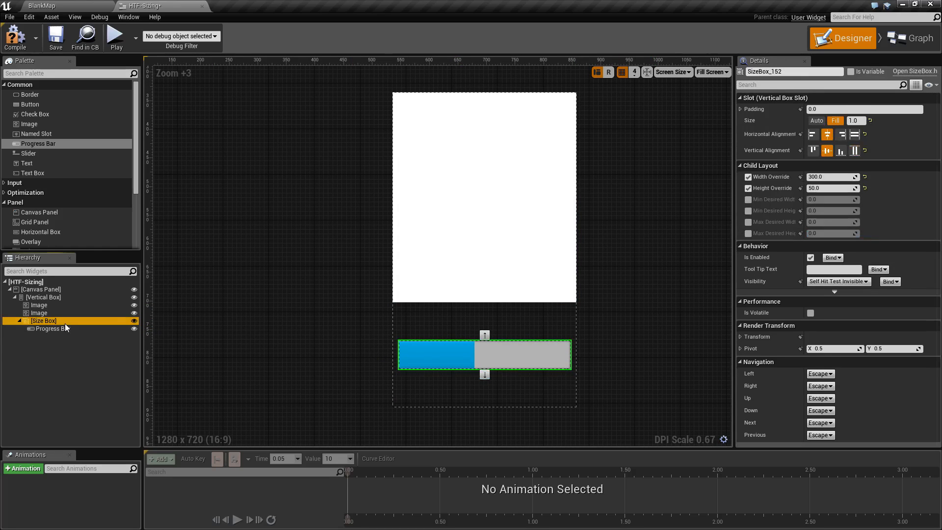